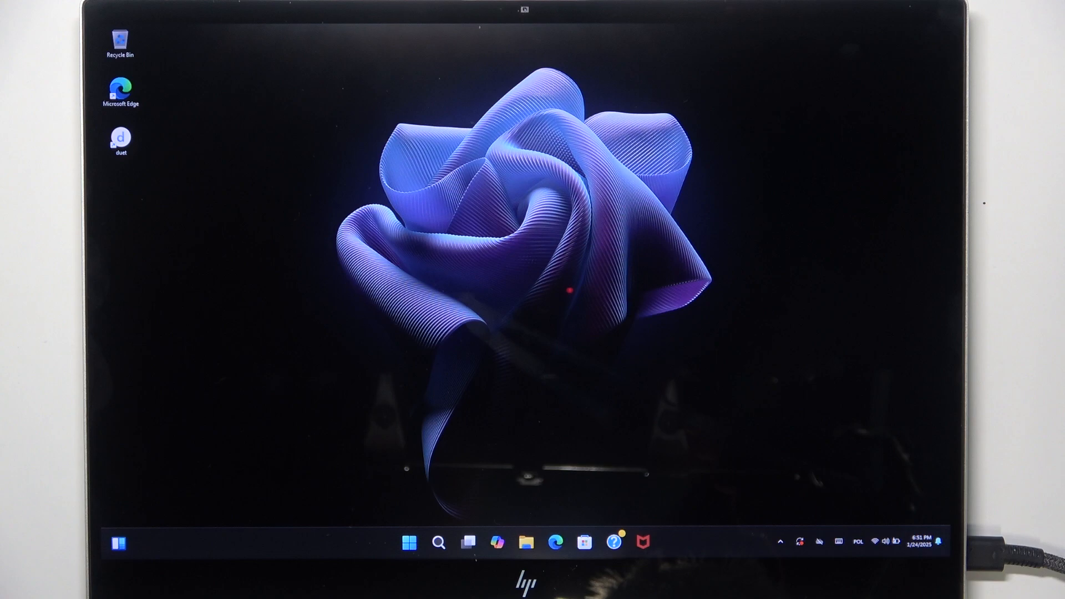
Launch Windows Settings from the taskbar, landing on the Windows Update page
click(408, 541)
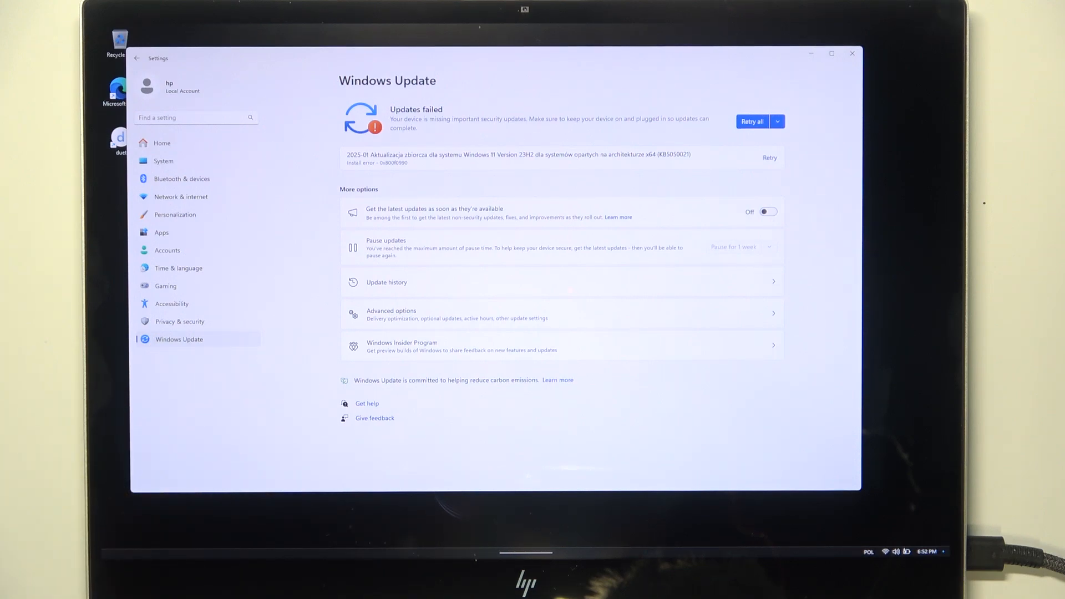
Go to System > Recovery and choose Reset PC under Reset this PC
click(391, 313)
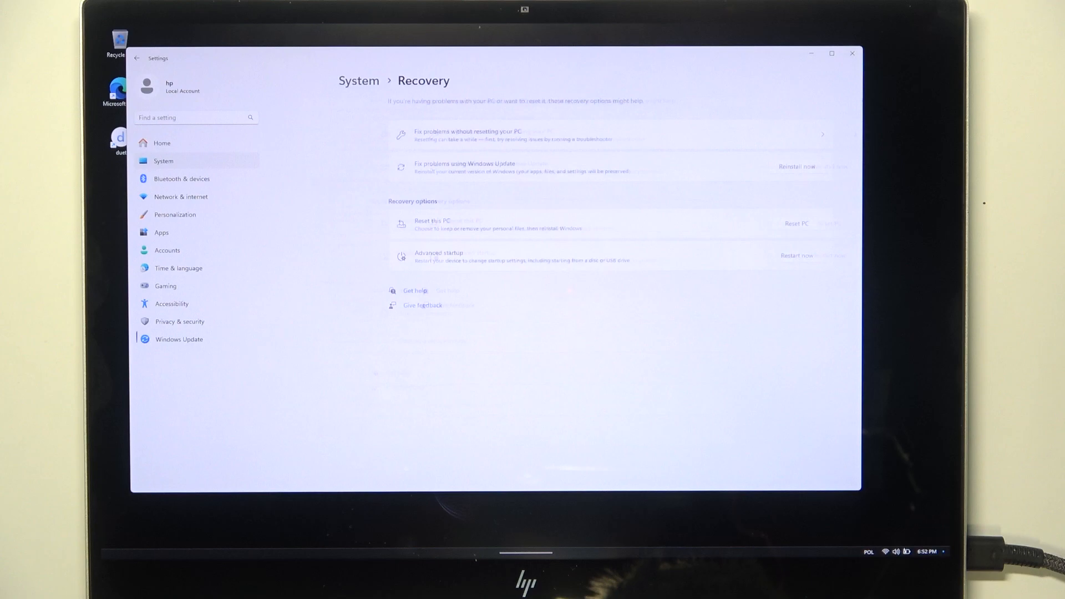
click(392, 312)
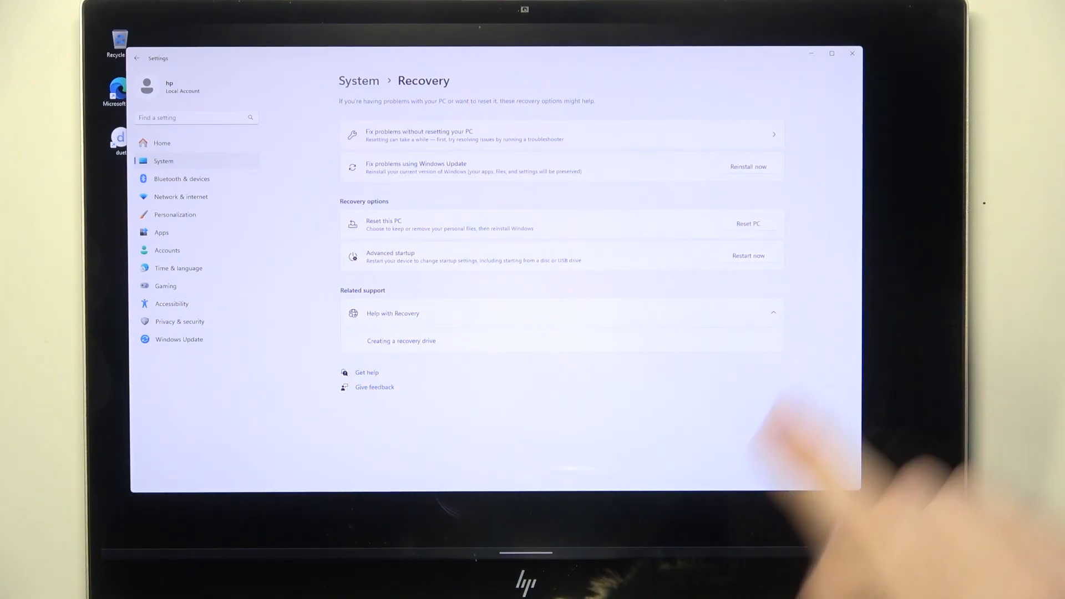
click(747, 224)
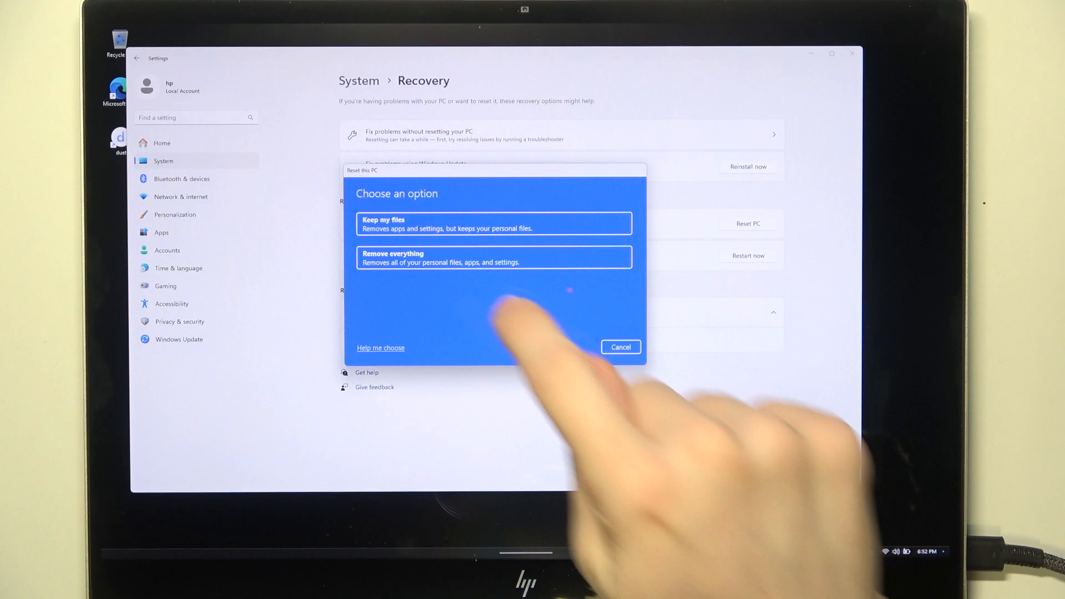
Choose Remove everything, then Local reinstall
click(494, 223)
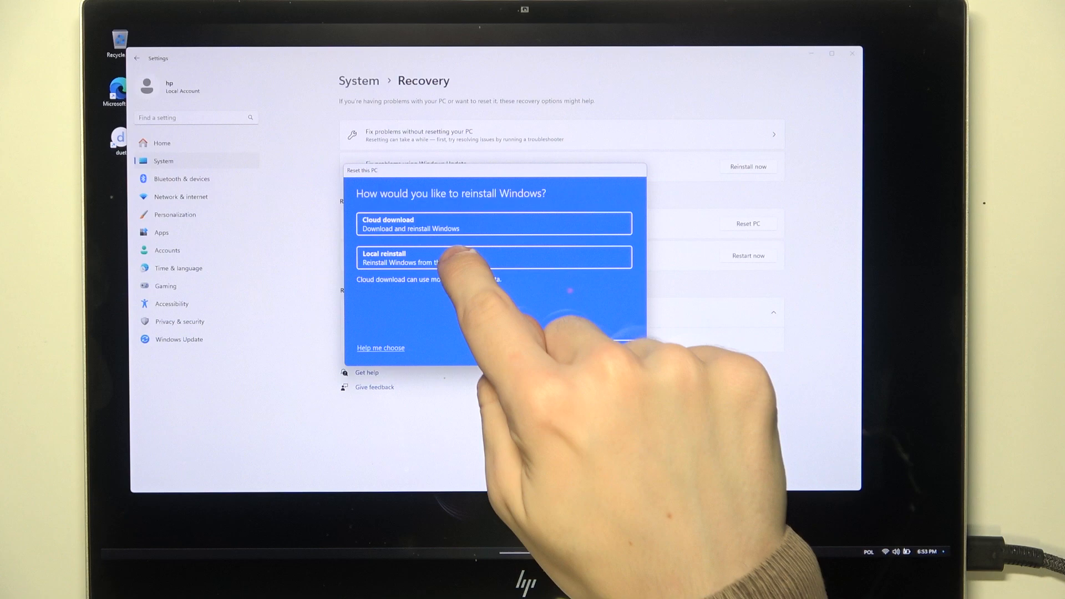
click(493, 257)
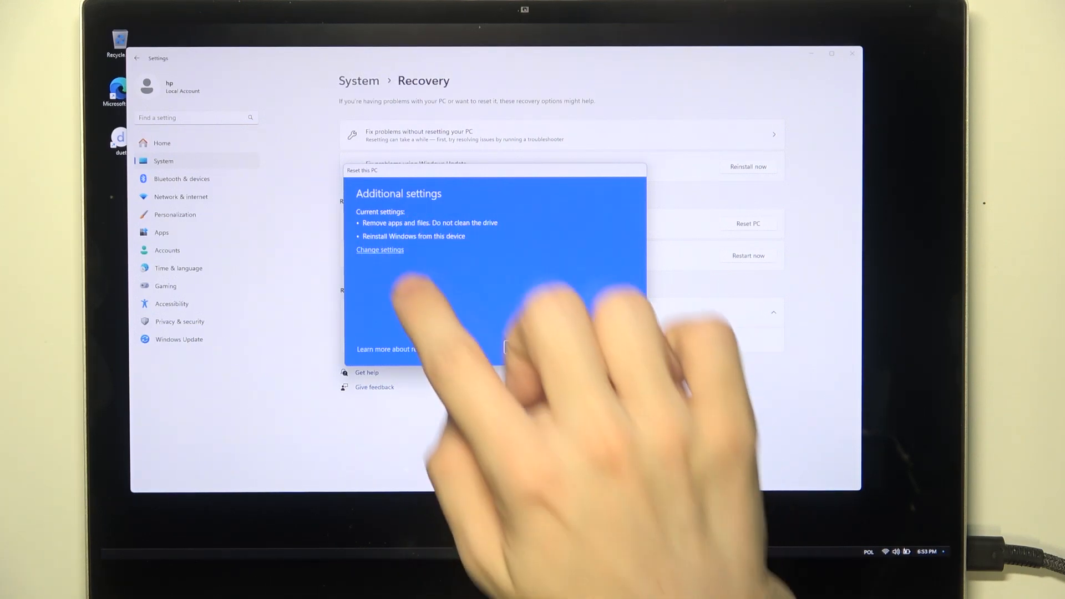
Leave Clean data off and Download Windows at No, then confirm the settings
click(379, 249)
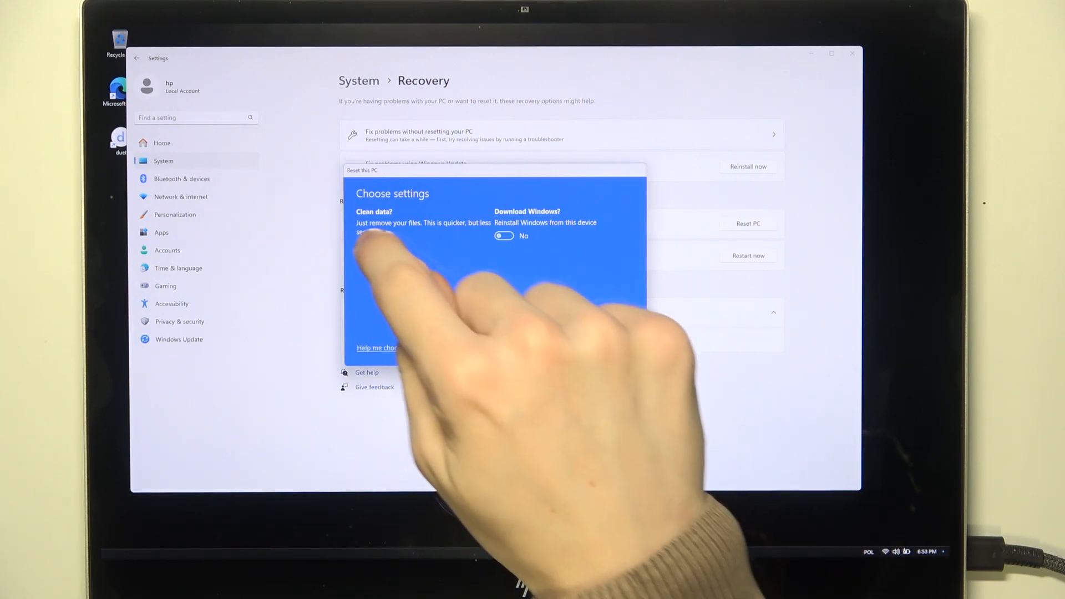
click(365, 245)
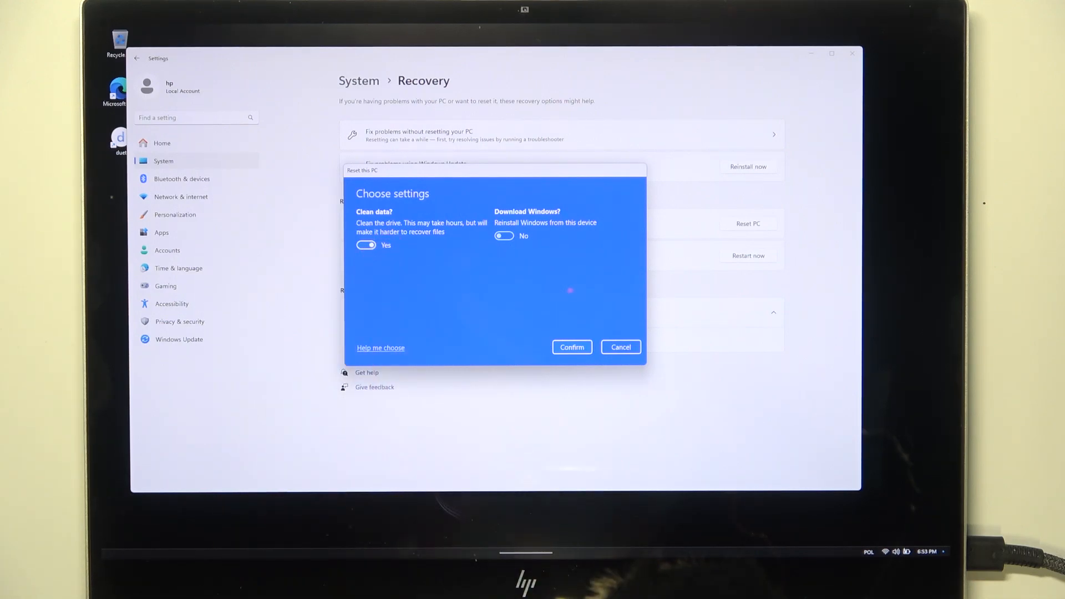
click(364, 245)
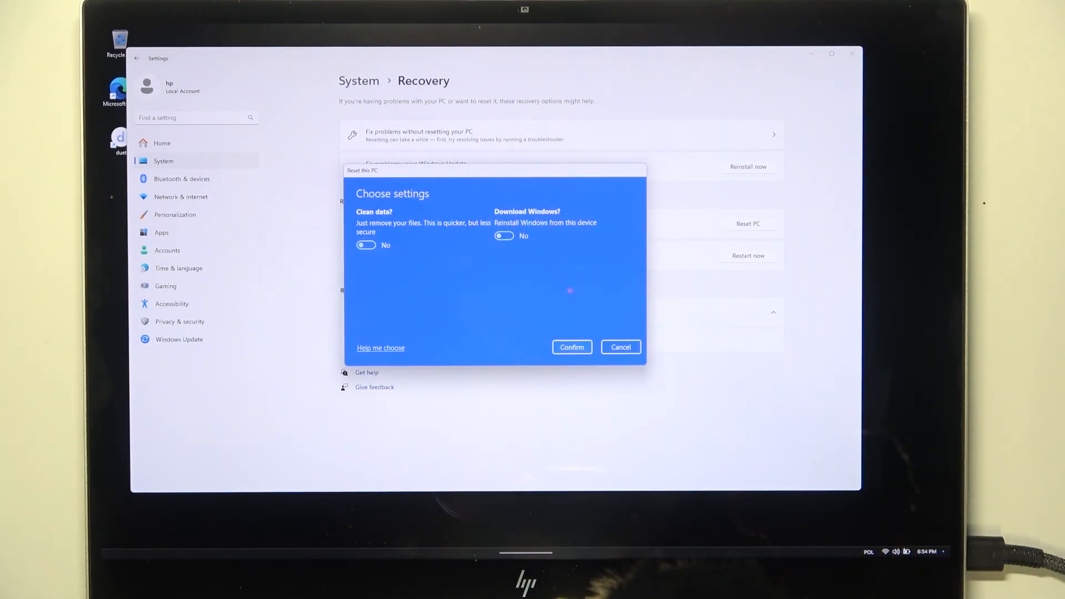
click(571, 347)
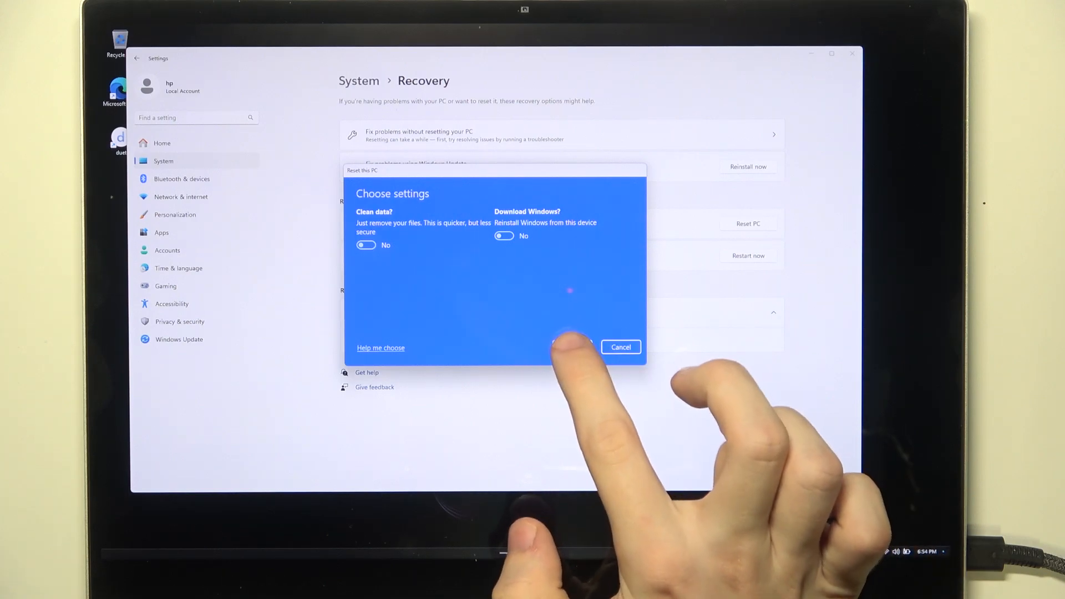
click(571, 348)
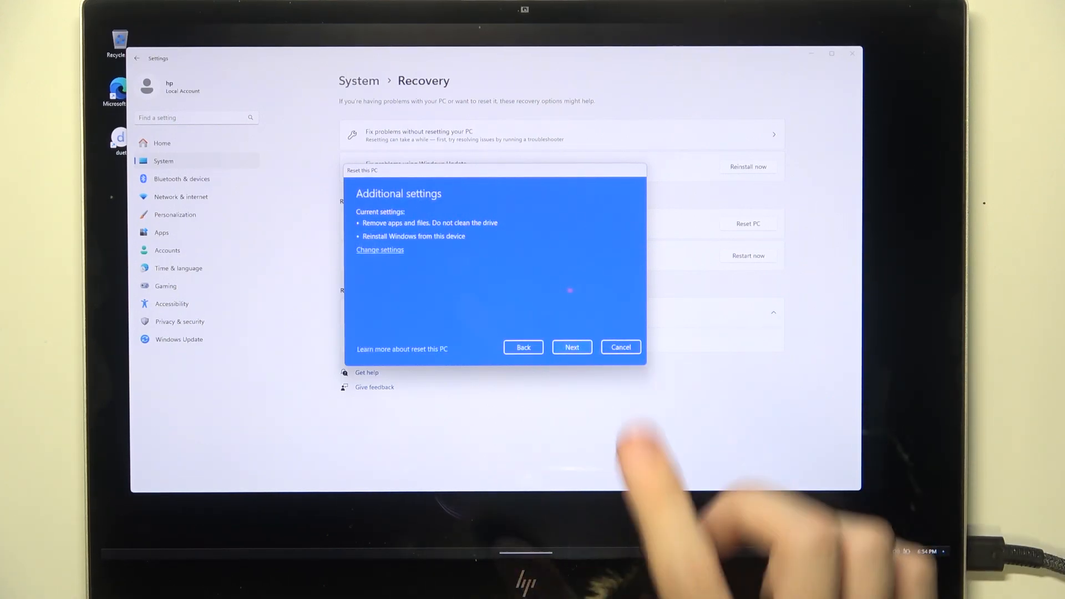
Continue to the Ready to reset this PC summary and start the reset
click(571, 347)
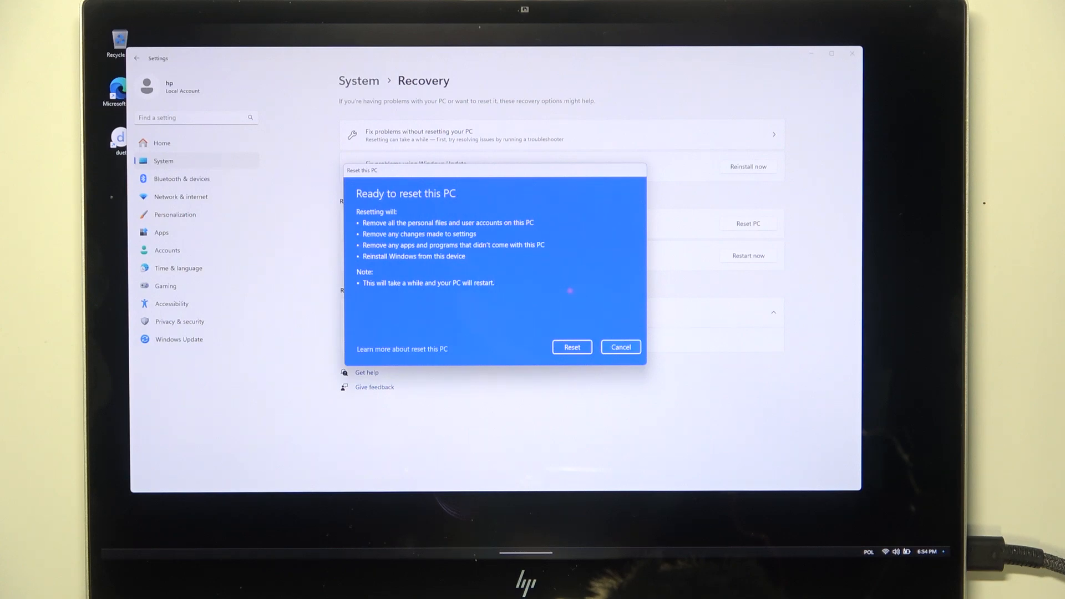
click(571, 347)
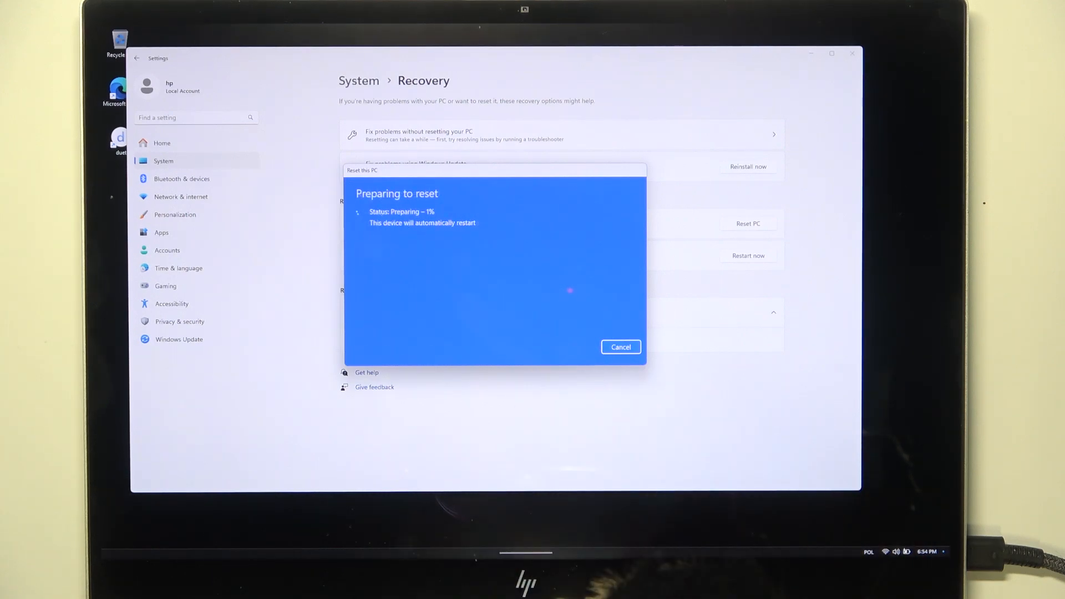